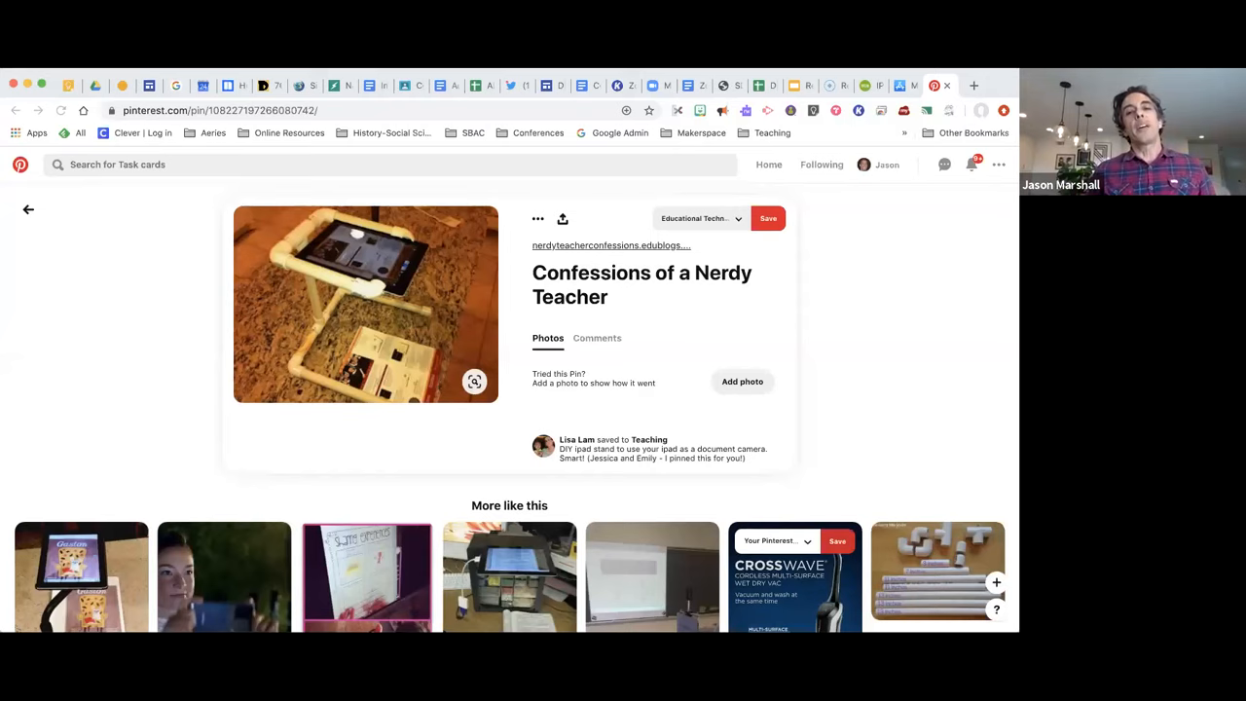
scroll("down", 3)
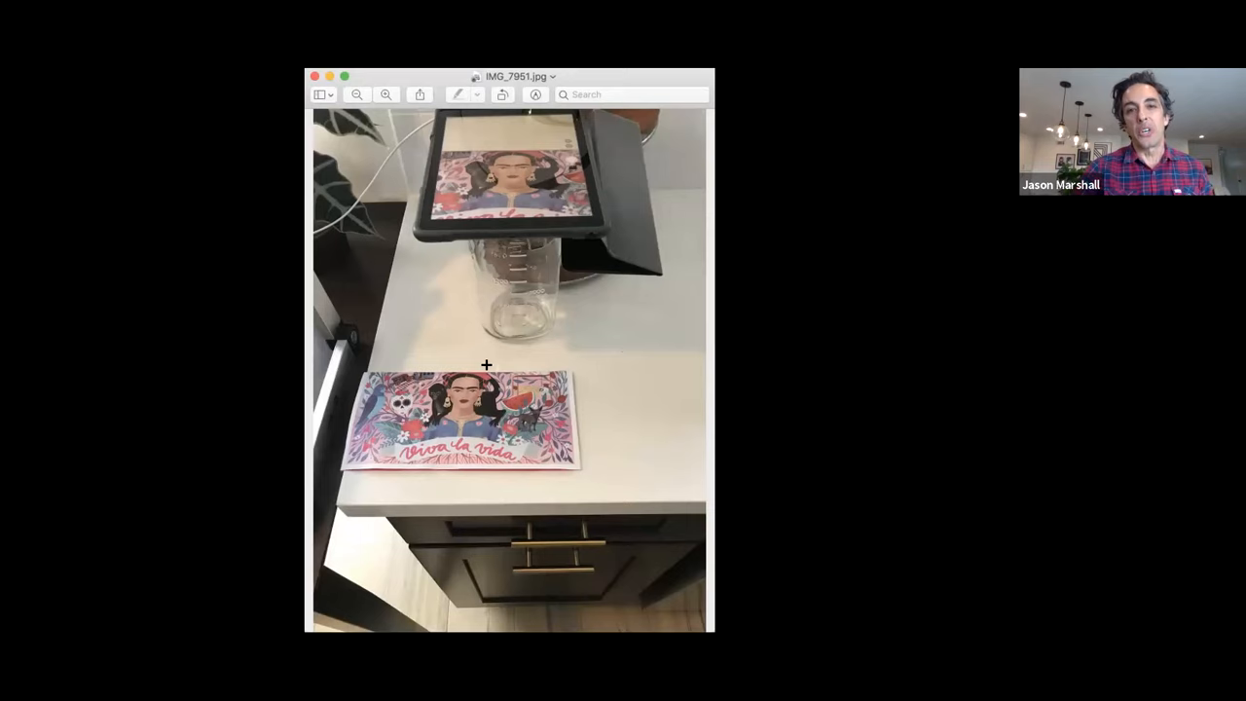
mouse_move(490, 268)
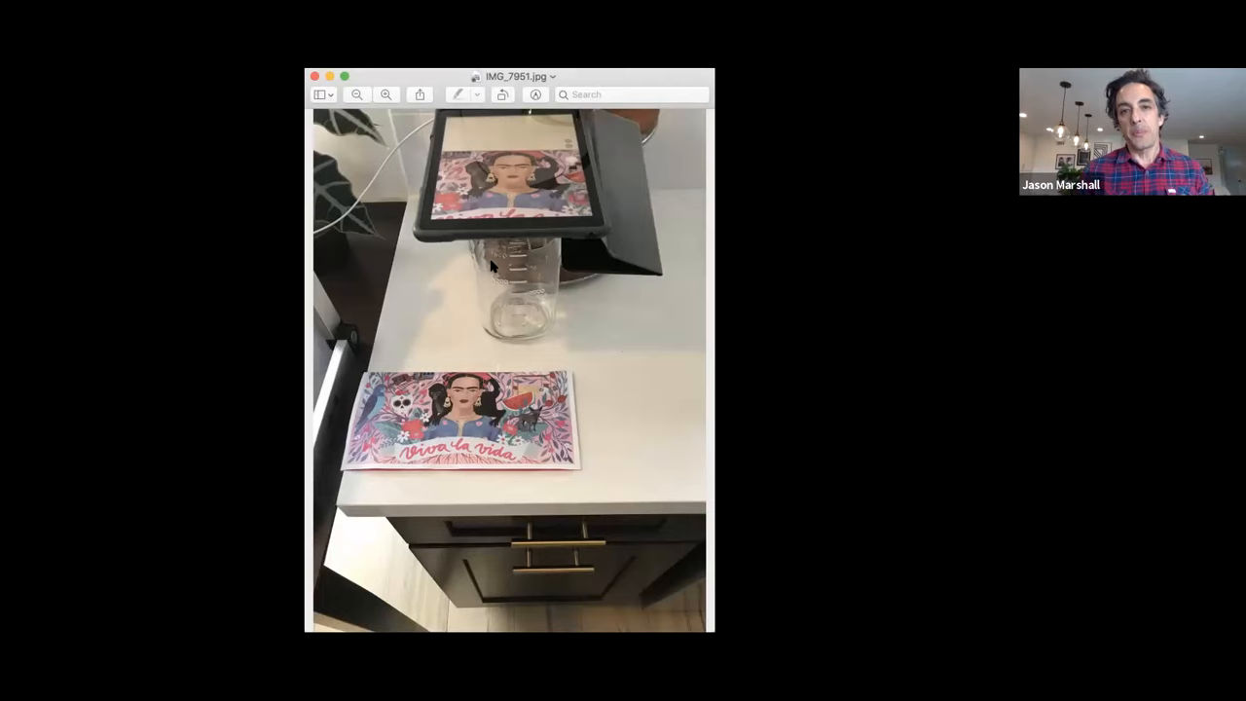